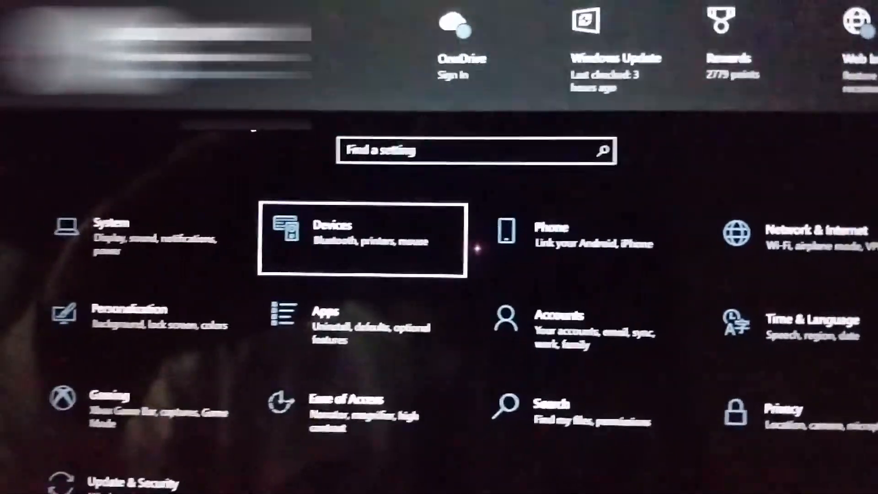
# Search Windows for 'touchpad' and choose the 'Turn the touchpad on or off' result.
pyautogui.click(364, 233)
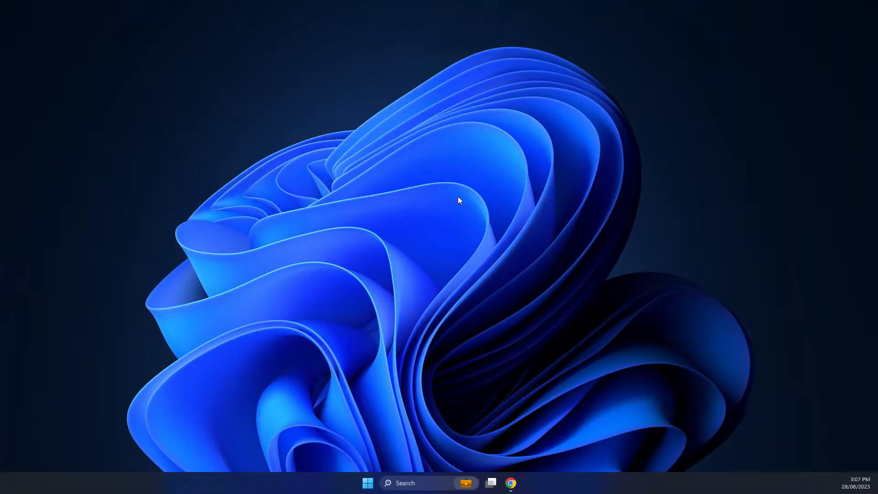
pyautogui.moveTo(375, 169)
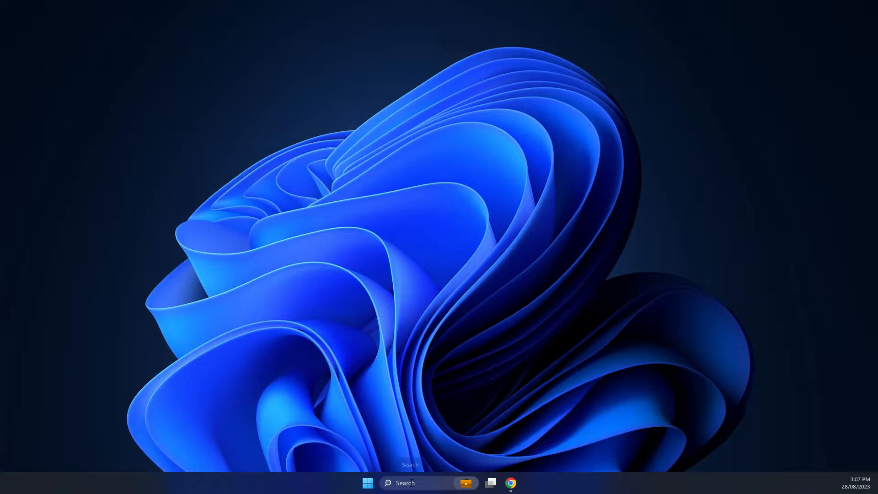
pyautogui.write('tp')
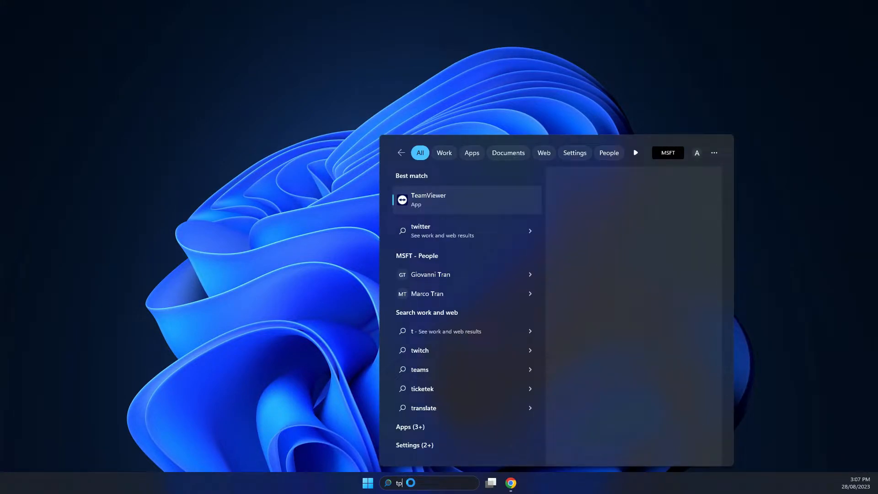
pyautogui.write('oup')
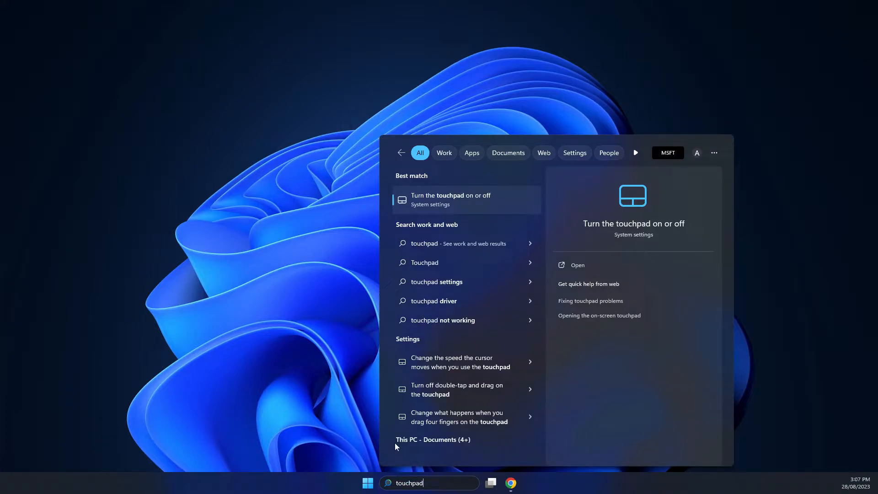
pyautogui.moveTo(464, 200)
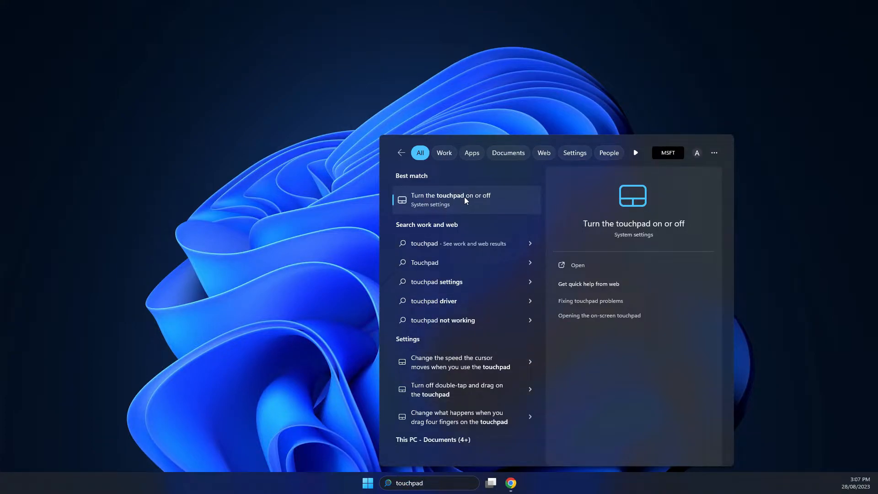
pyautogui.click(451, 199)
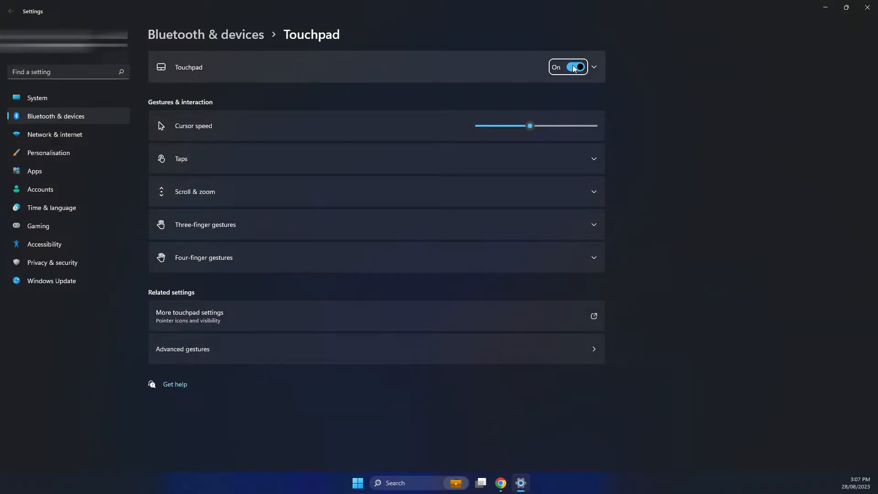
pyautogui.click(568, 66)
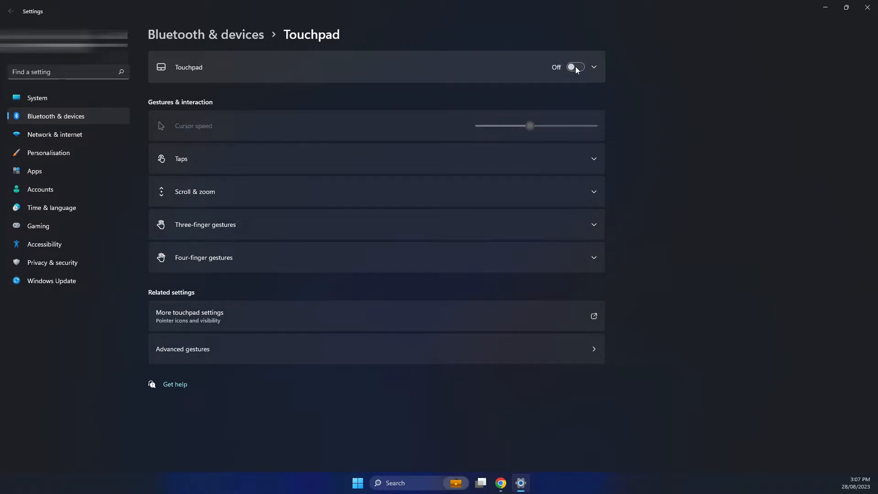
pyautogui.click(574, 67)
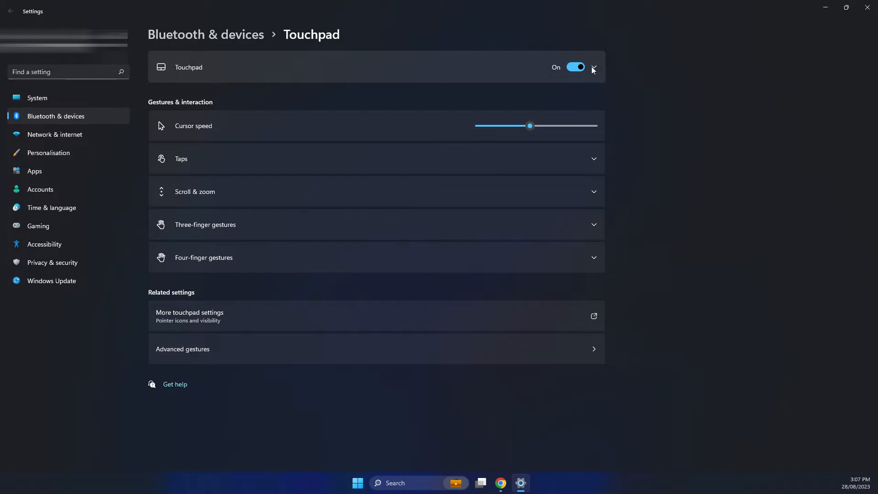
# Expand the Touchpad toggle's extra options showing 'Leave touchpad on when a mouse is connected' ticked.
pyautogui.click(593, 67)
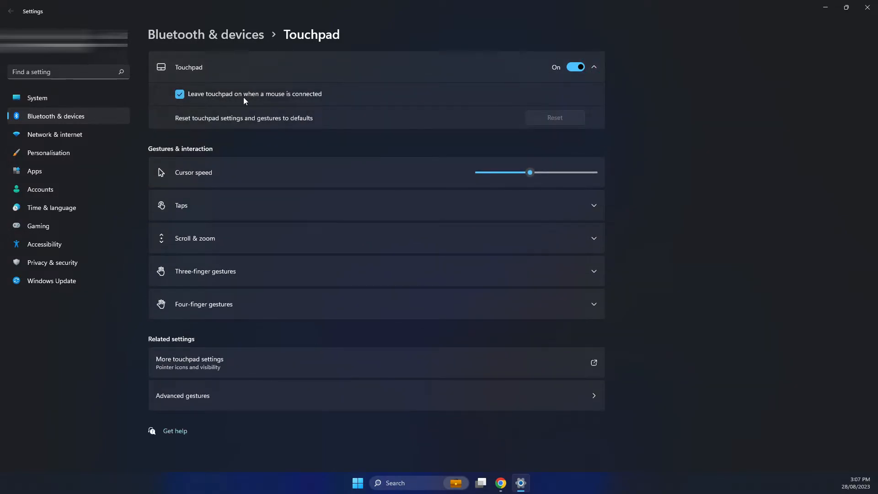
pyautogui.moveTo(322, 98)
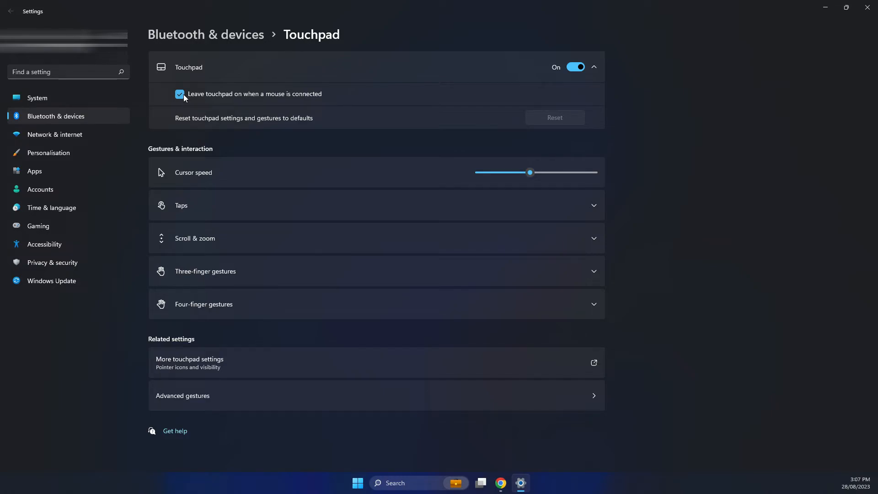
pyautogui.moveTo(185, 100)
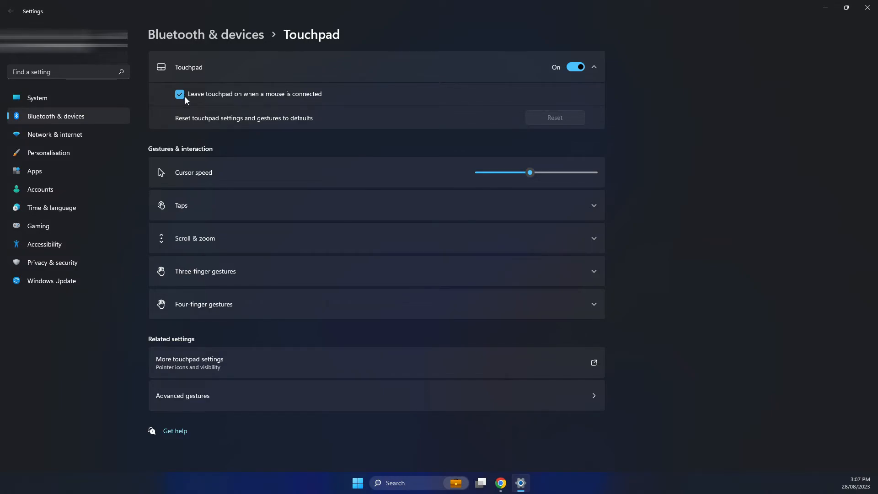